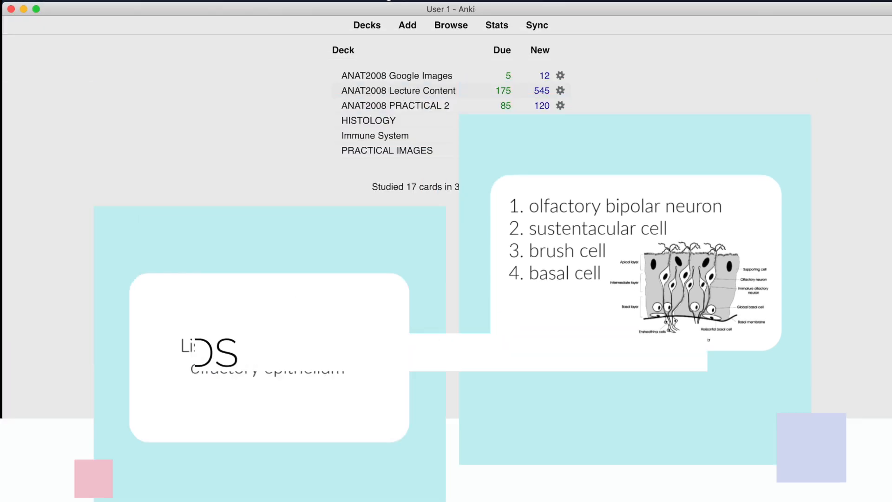
Add a new deck called ANAT2008 from the deck list
{"action": "left_click", "coordinate": [452, 493]}
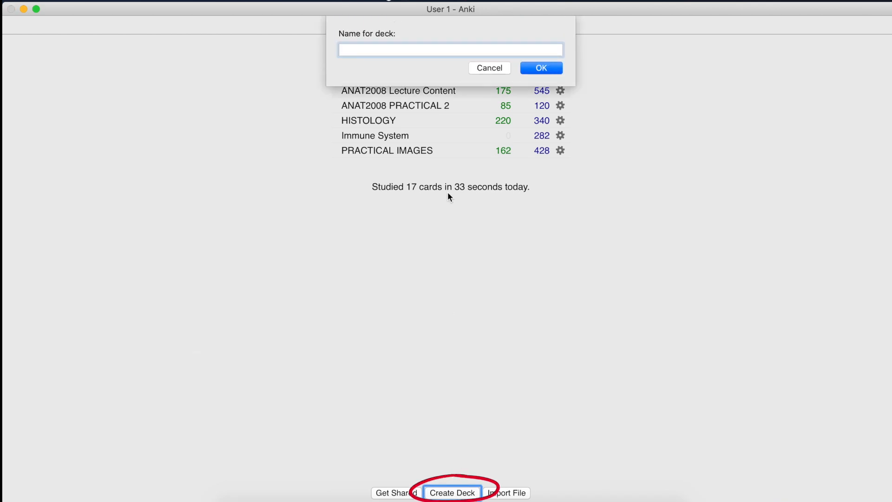
{"action": "type", "text": "ANAT2008"}
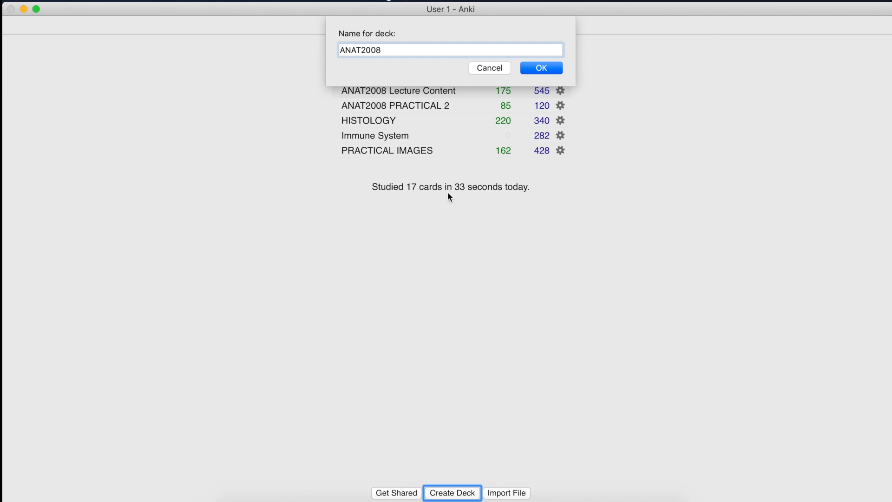
{"action": "left_click", "coordinate": [541, 68]}
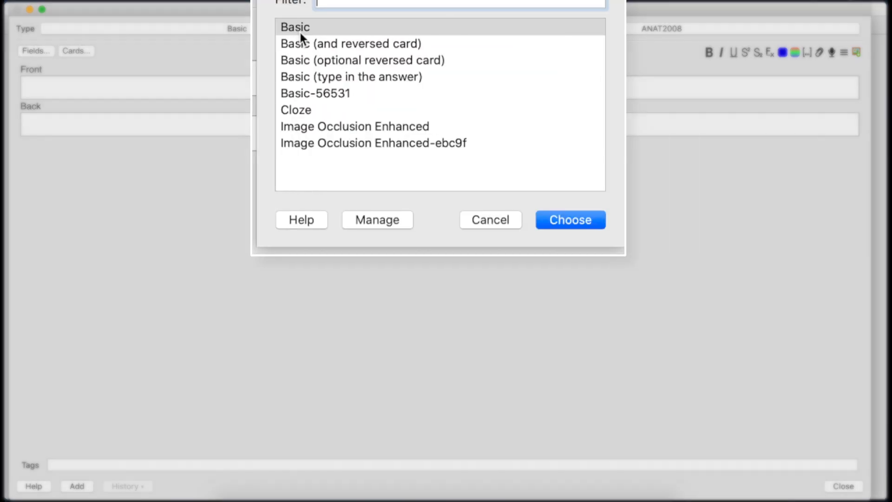
Choose the Basic note type in the Add window
{"action": "left_click", "coordinate": [351, 43]}
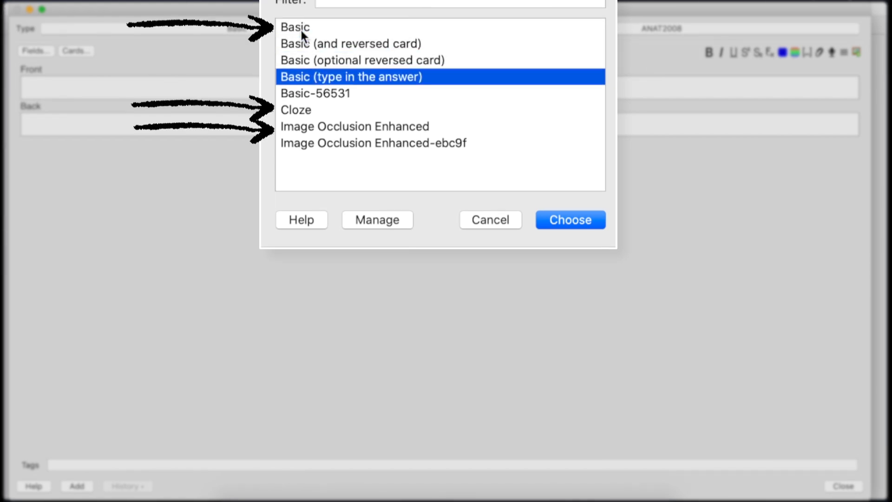
{"action": "left_click", "coordinate": [373, 143]}
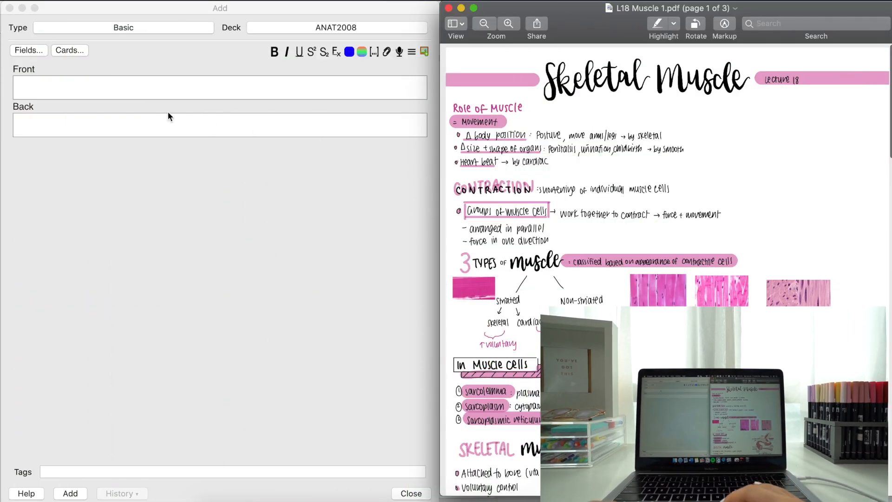
Write a Basic card outlining the roles of skeletal, smooth and heart muscle
{"action": "type", "text": "Outline the role of muscles in the body"}
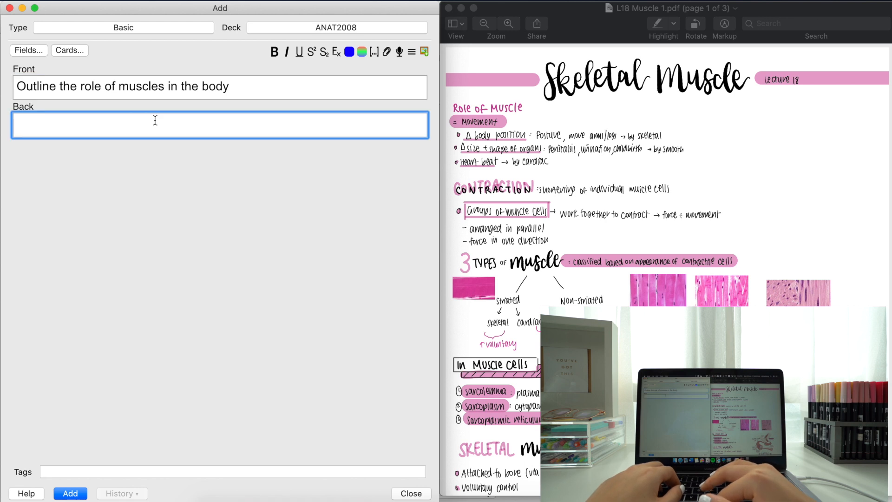
{"action": "type", "text": "S"}
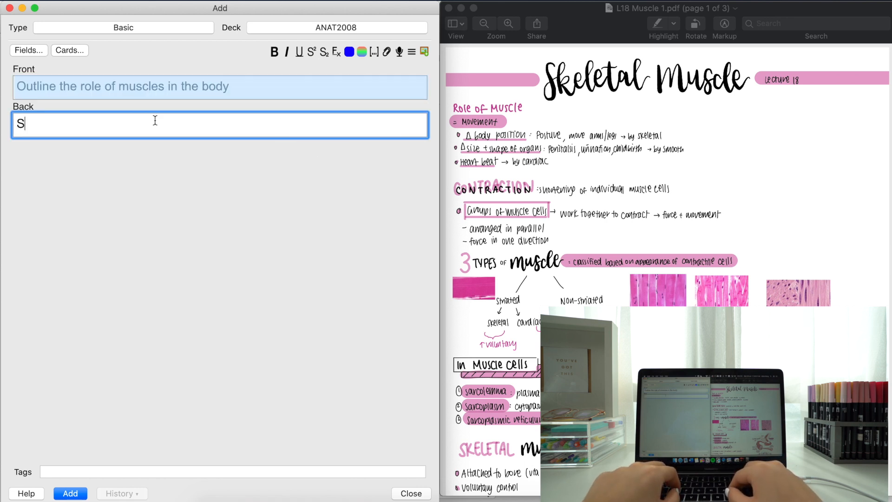
{"action": "type", "text": "keletal: change body position"}
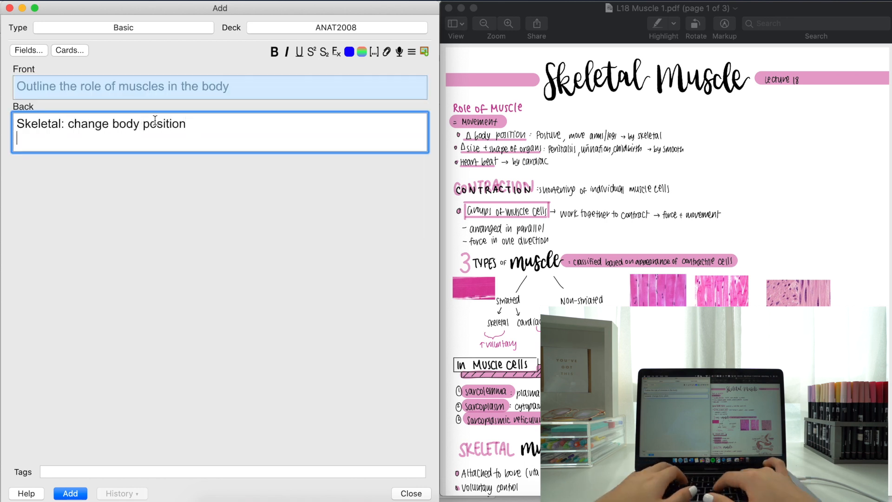
{"action": "type", "text": "Smooth: change size and shape of organs"}
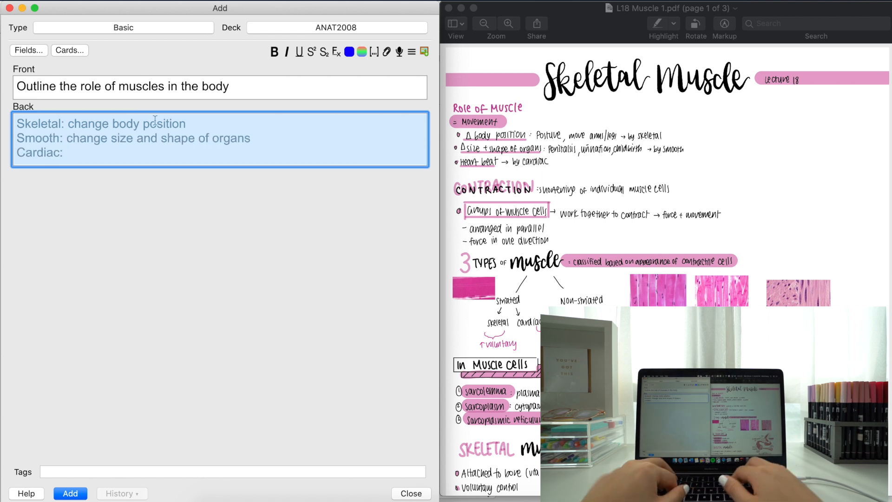
{"action": "type", "text": "heart beat contra"}
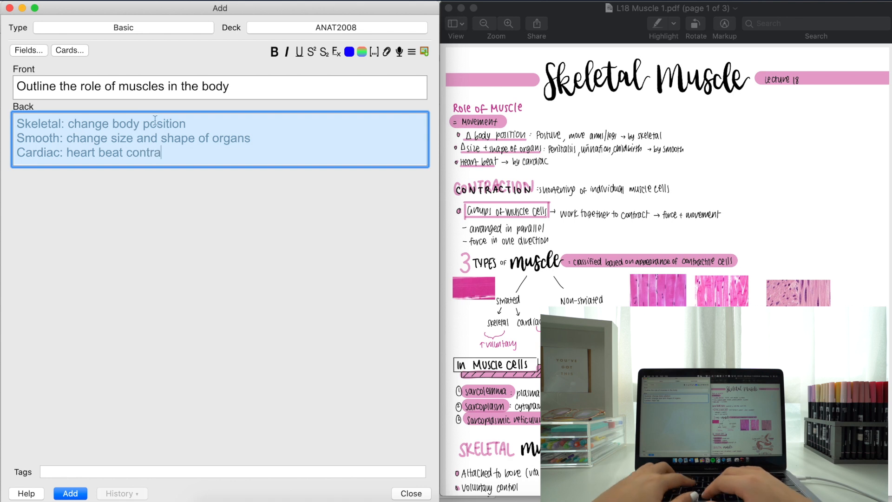
{"action": "type", "text": "ction"}
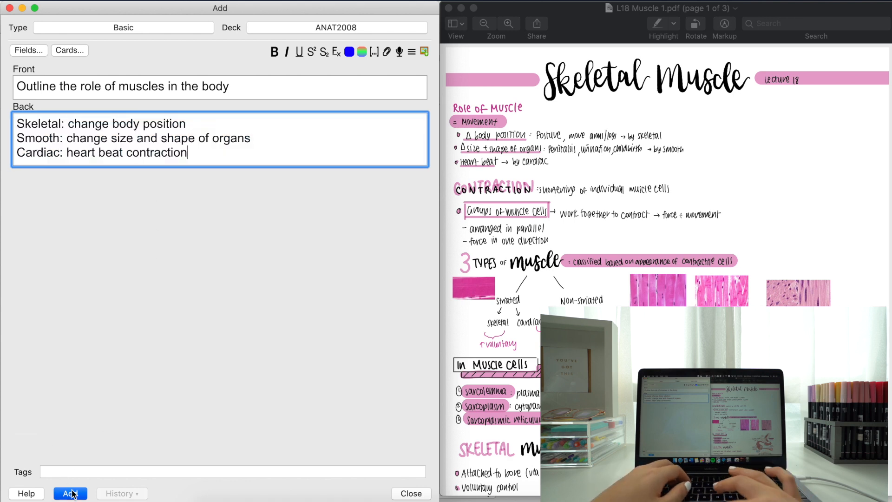
Add the muscle roles card and begin a card on individual muscle force and movement
{"action": "left_click", "coordinate": [69, 493]}
{"action": "type", "text": "Describe what happens during muscle contraction"}
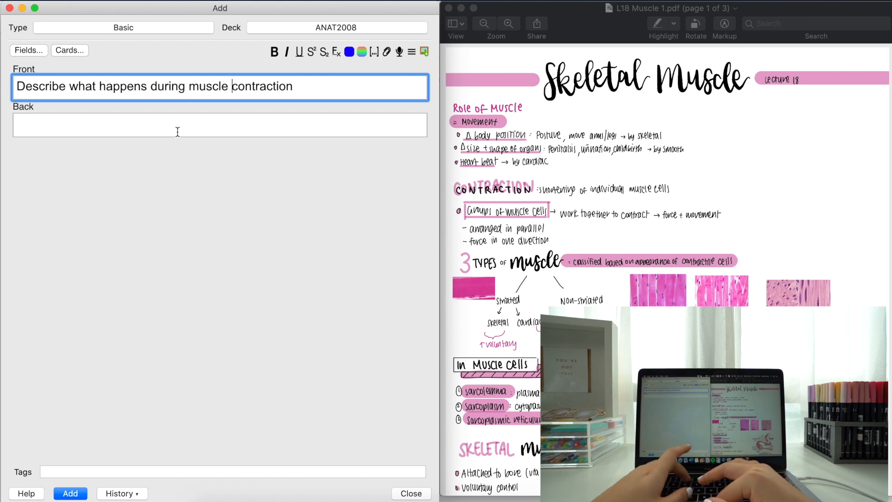
{"action": "type", "text": "individual muscle cells shorten to produ"}
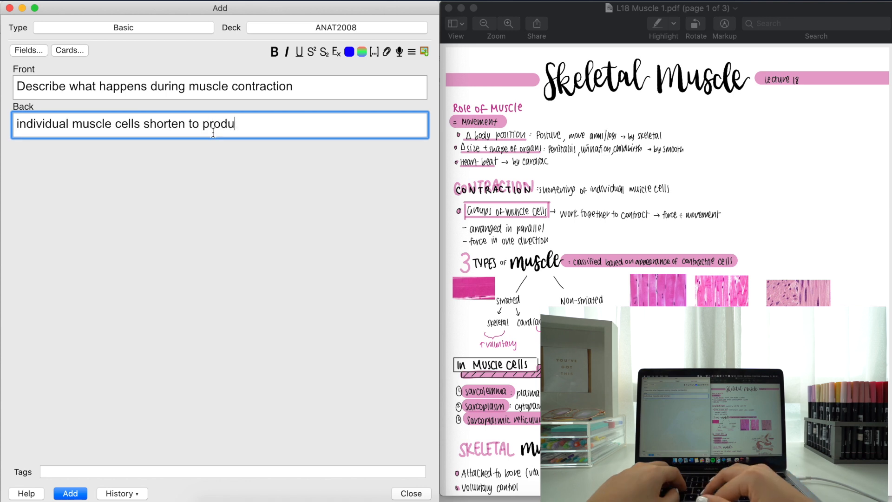
{"action": "type", "text": "ce force and movement"}
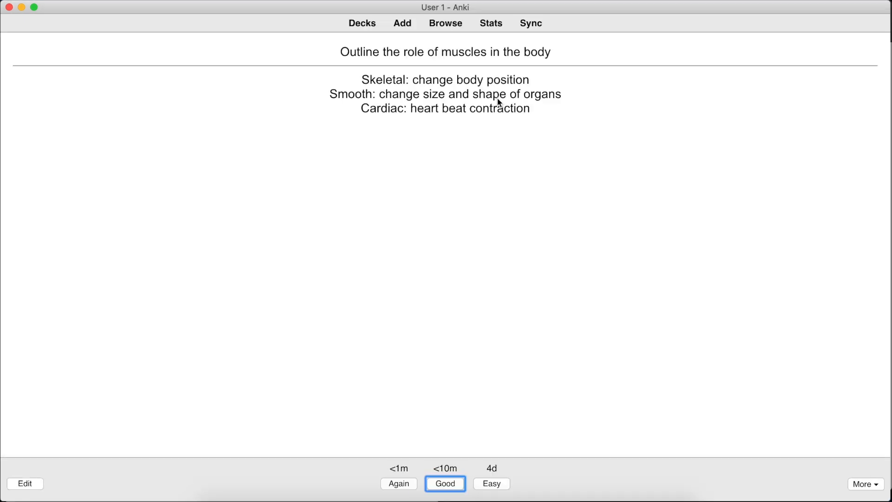
Add a Cloze card defining sarcolemma, sarcoplasm and sarcoplasmic reticulum, then preview it
{"action": "left_click", "coordinate": [402, 23]}
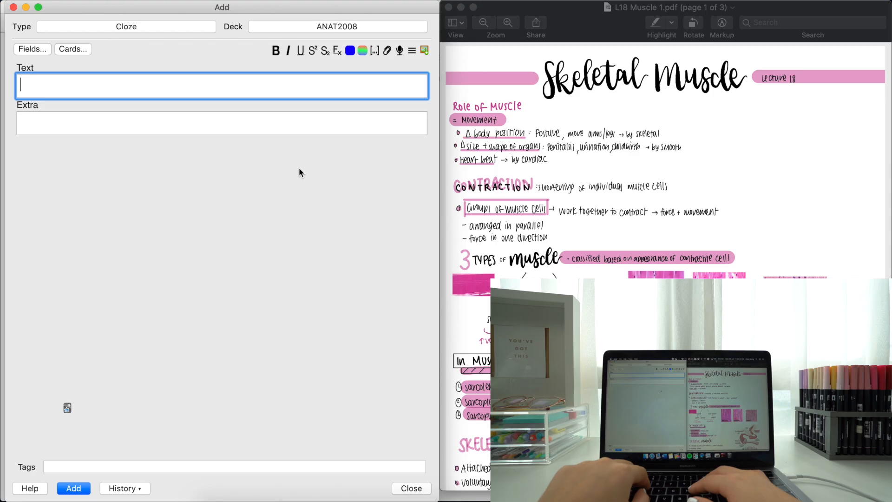
{"action": "type", "text": "Define the following features of muscle"}
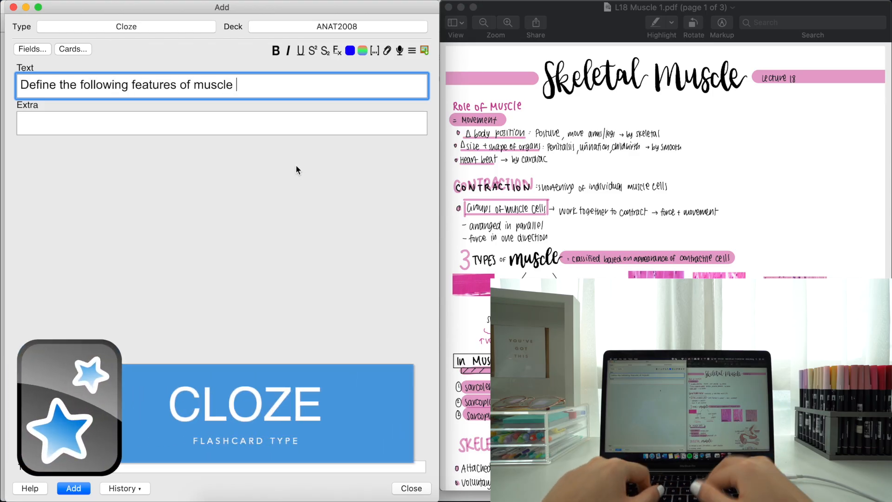
{"action": "type", "text": "cells:"}
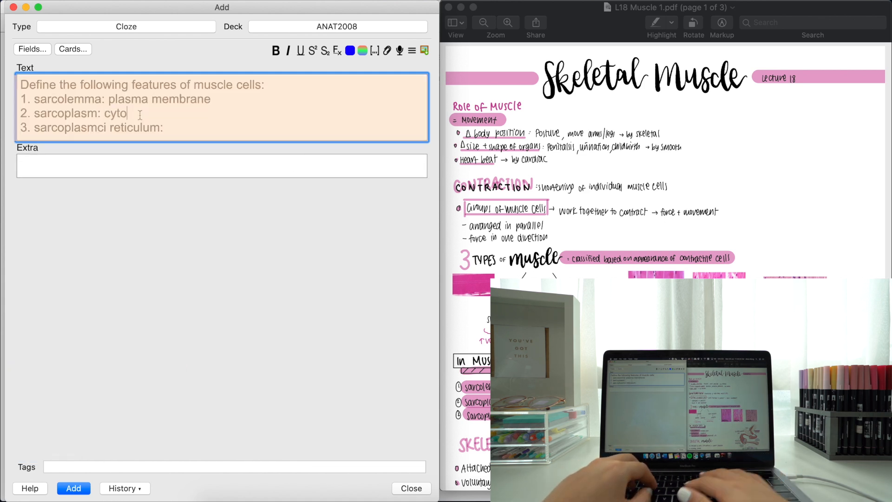
{"action": "type", "text": "plasm: specialised sER"}
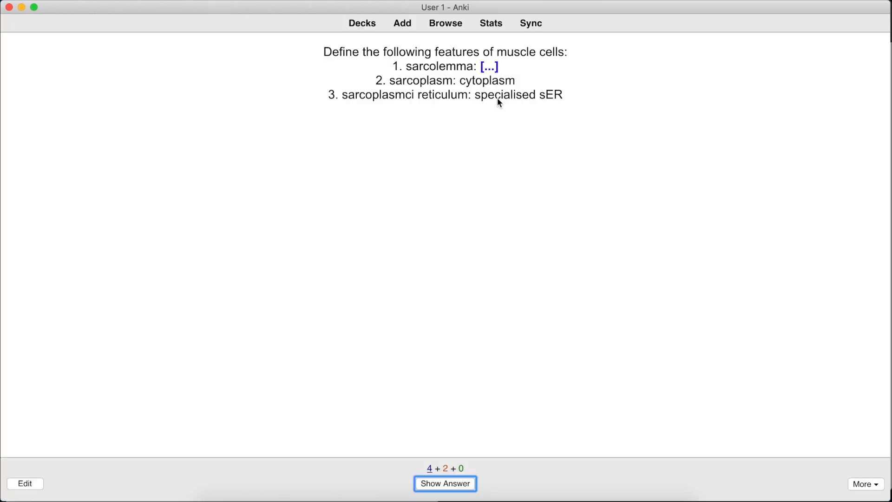
{"action": "left_click", "coordinate": [445, 483]}
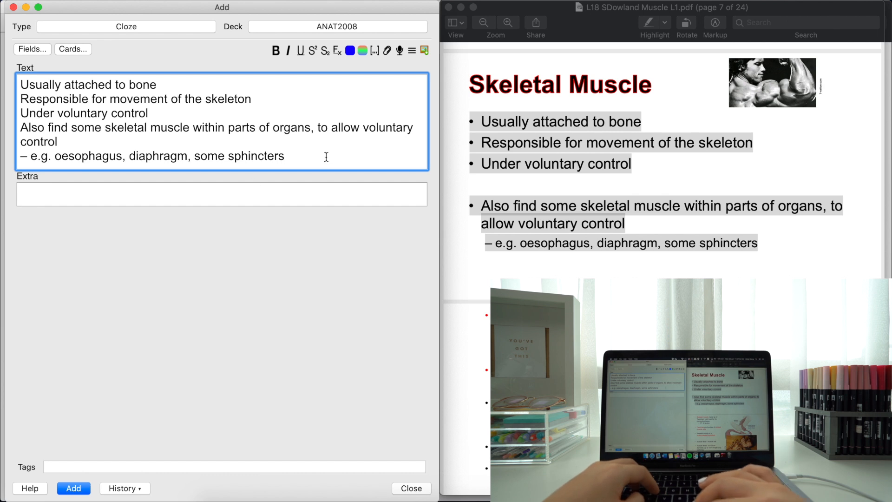
Enter the Skeletal Muscle bullets and mark 'to bone' and 'movement of the skeleton' as cloze deletions
{"action": "type", "text": "Skeletal M"}
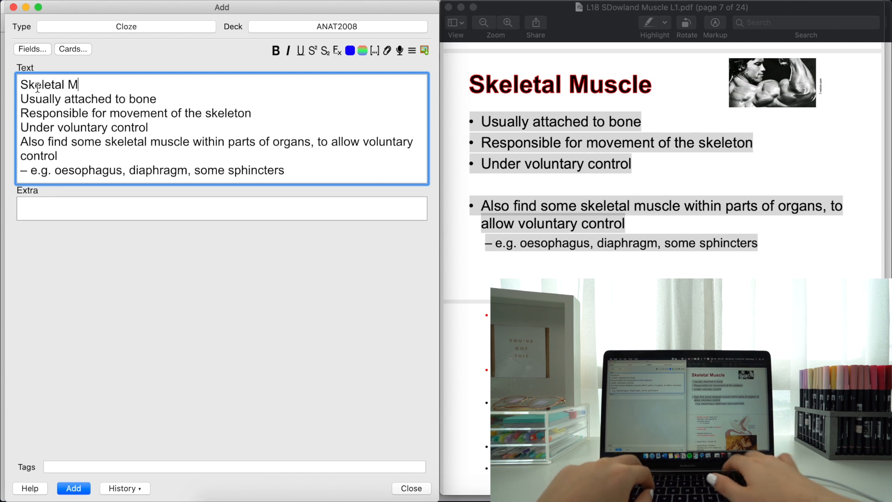
{"action": "type", "text": "uscle"}
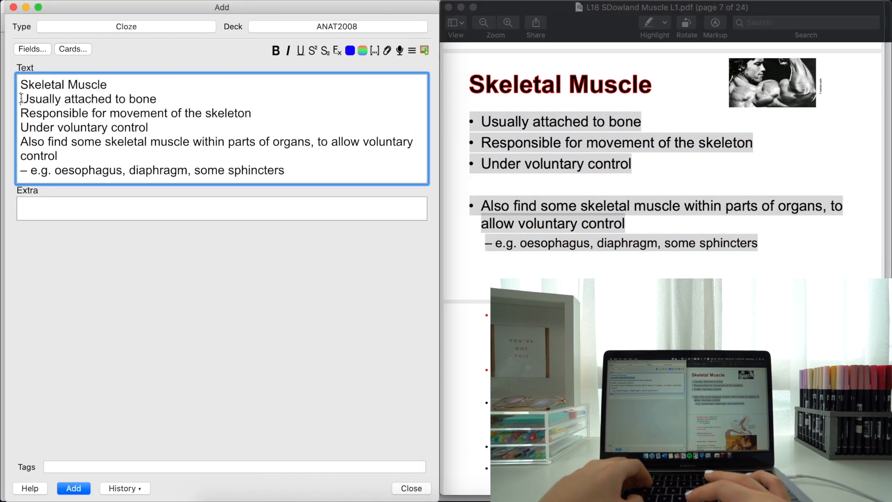
{"action": "left_click_drag", "start_coordinate": [113, 99], "coordinate": [157, 99]}
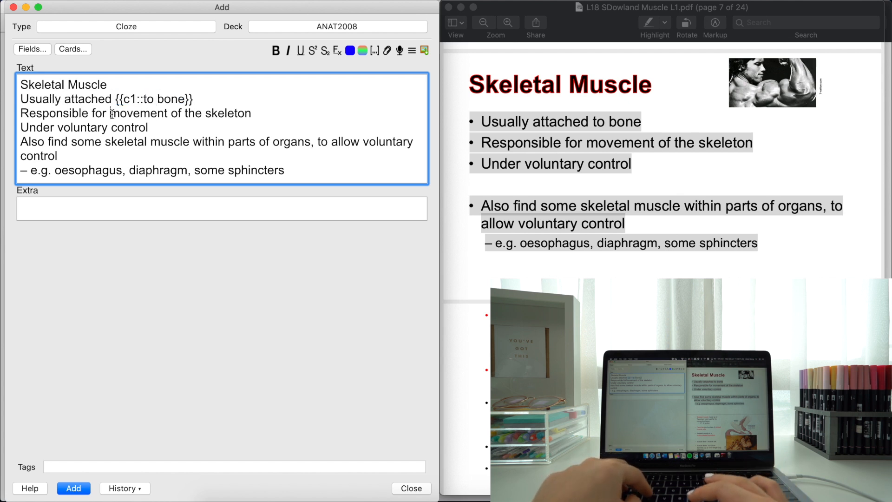
{"action": "left_click_drag", "start_coordinate": [110, 112], "coordinate": [252, 112]}
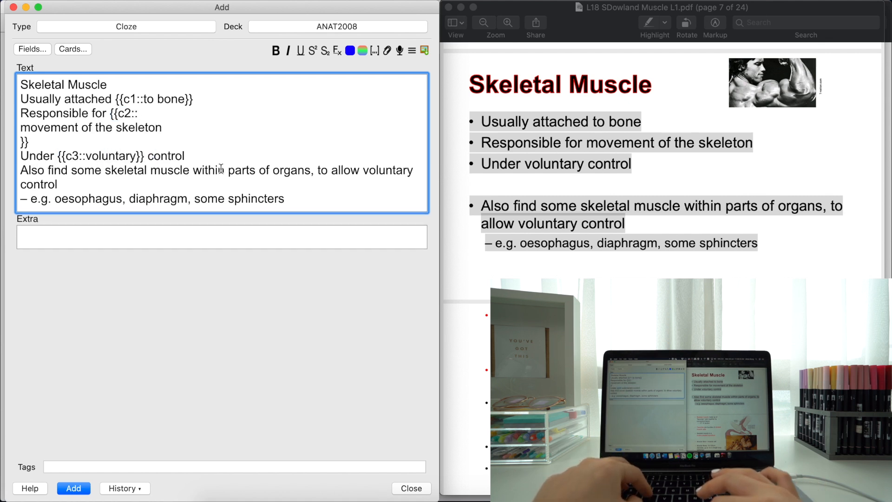
{"action": "type", "text": "{{c4::"}
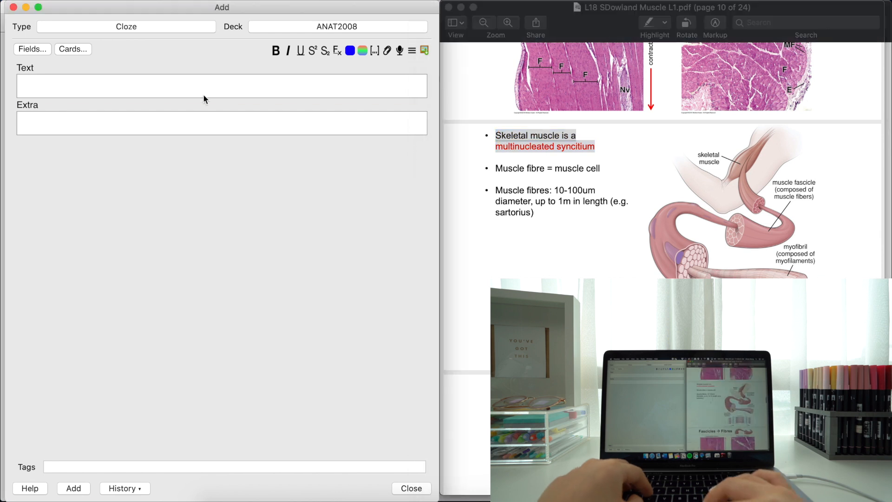
Add the 'multinucleated syncitium' cloze note and reveal the characteristics card's answers
{"action": "type", "text": "Skeletal muscle is a {{c1::multinucleated syncitium }}"}
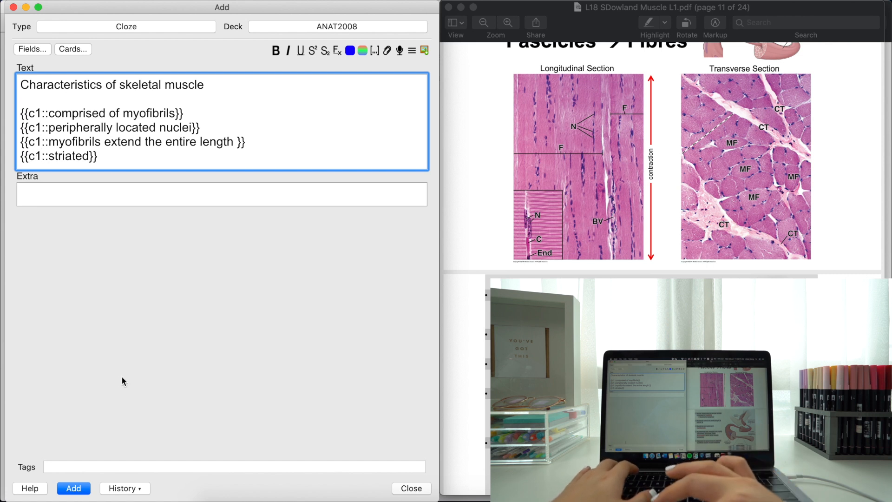
{"action": "left_click", "coordinate": [75, 488]}
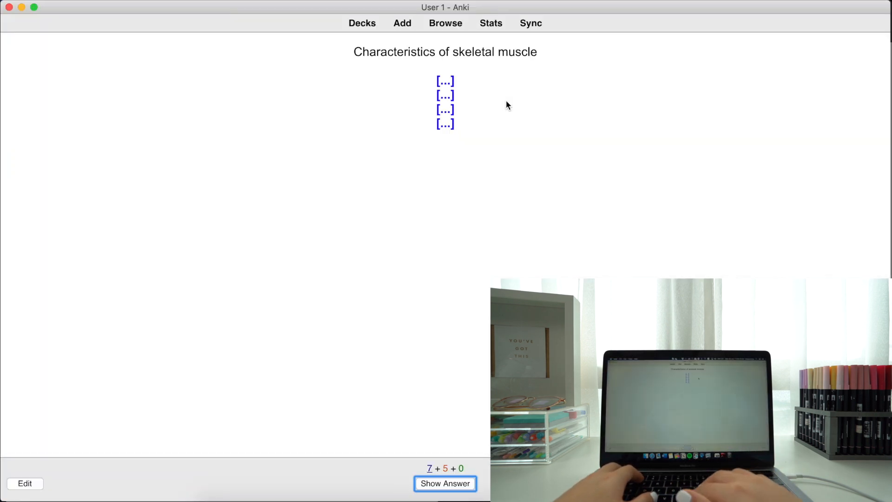
{"action": "left_click", "coordinate": [445, 483]}
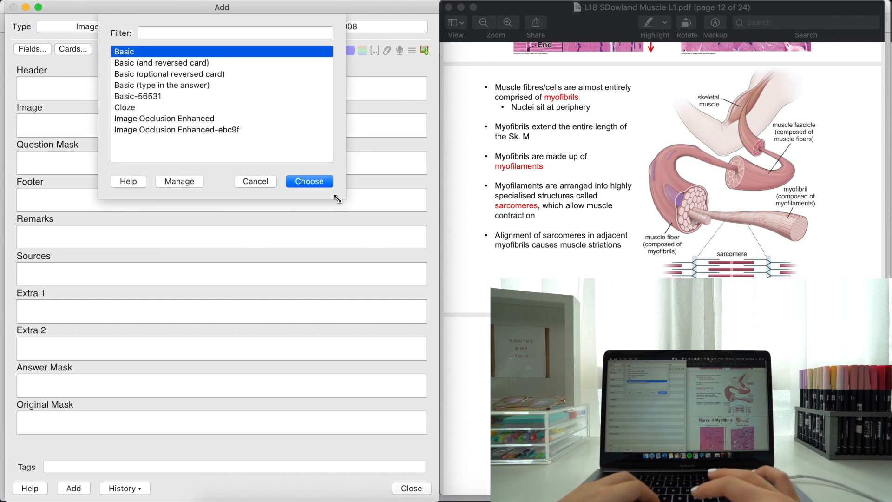
Set the note to Basic and open the pasted muscle diagram with Occlude Image
{"action": "left_click", "coordinate": [309, 181]}
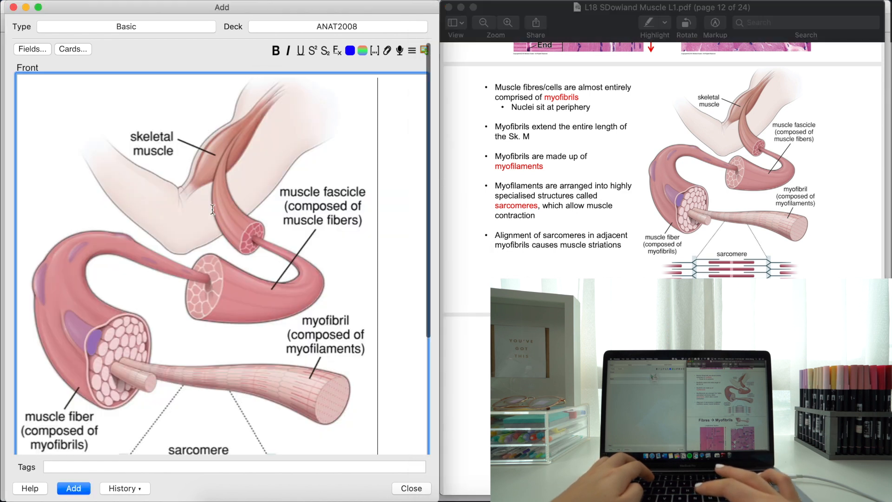
{"action": "right_click", "coordinate": [214, 210]}
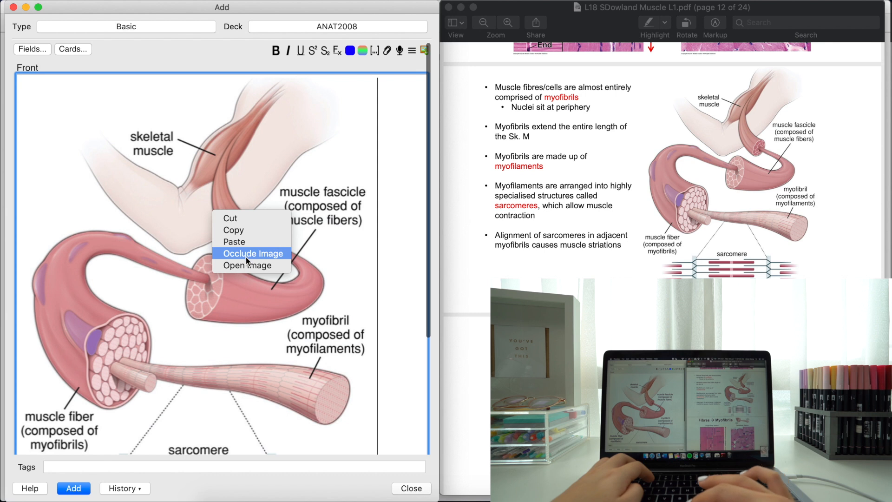
{"action": "left_click", "coordinate": [252, 253]}
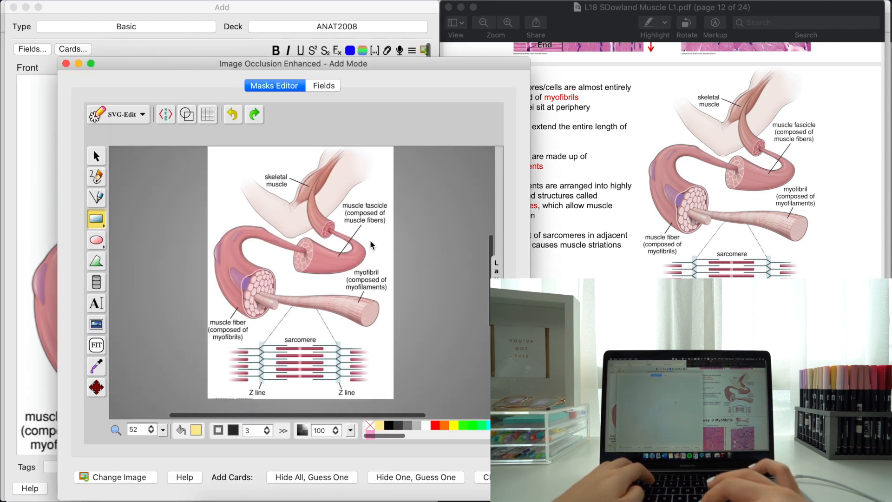
Draw a rectangle mask over a label on the muscle diagram
{"action": "left_click_drag", "start_coordinate": [262, 165], "coordinate": [284, 185]}
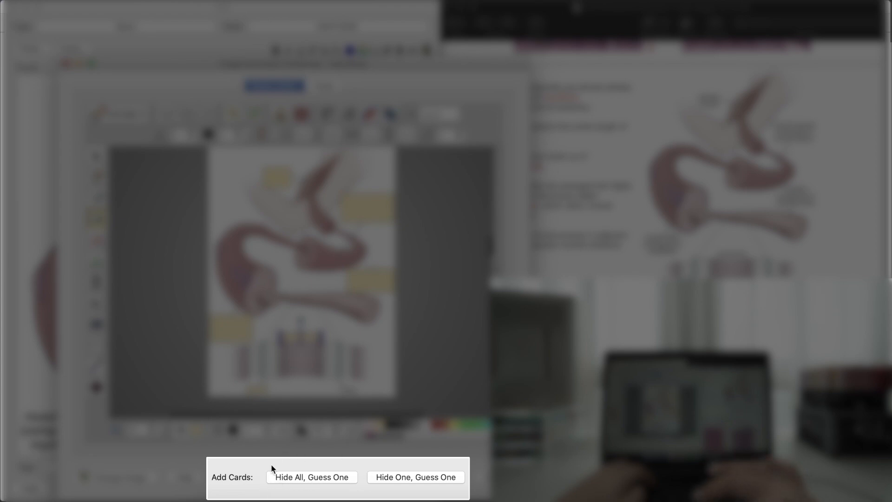
Generate Hide All, Guess One cards, then review the osteocyte card and rate it Good
{"action": "left_click", "coordinate": [312, 478]}
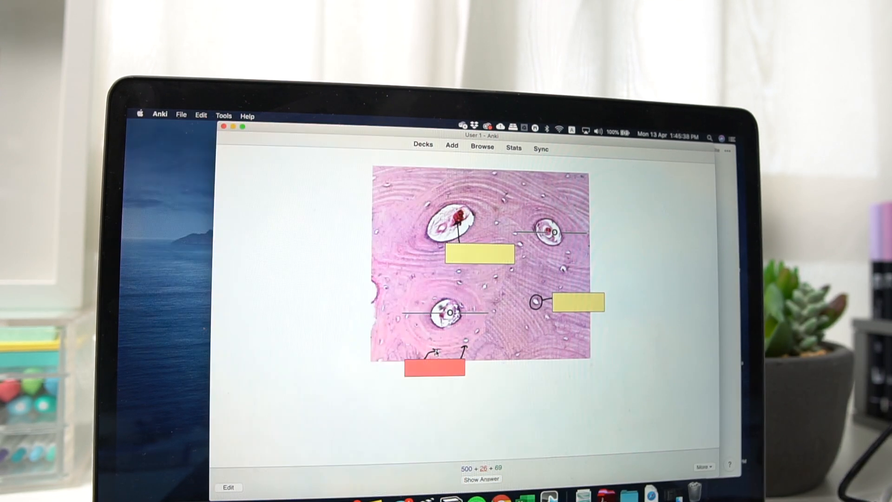
{"action": "left_click", "coordinate": [483, 478]}
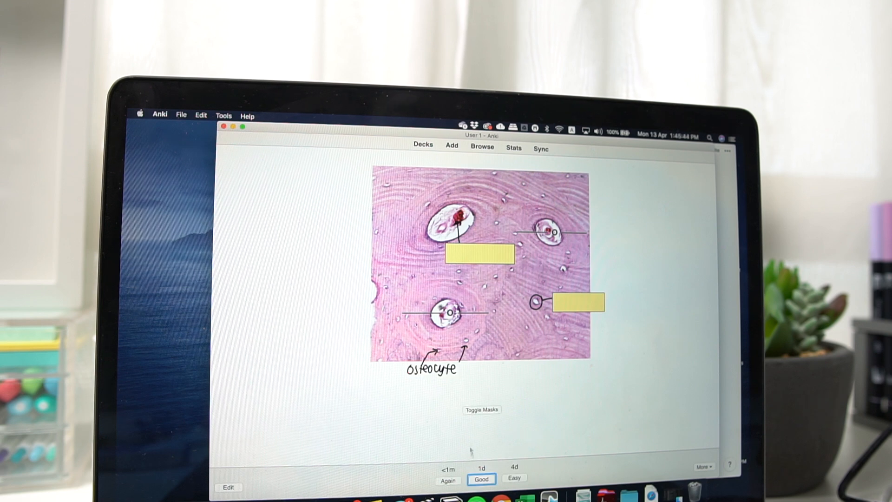
{"action": "left_click", "coordinate": [482, 479]}
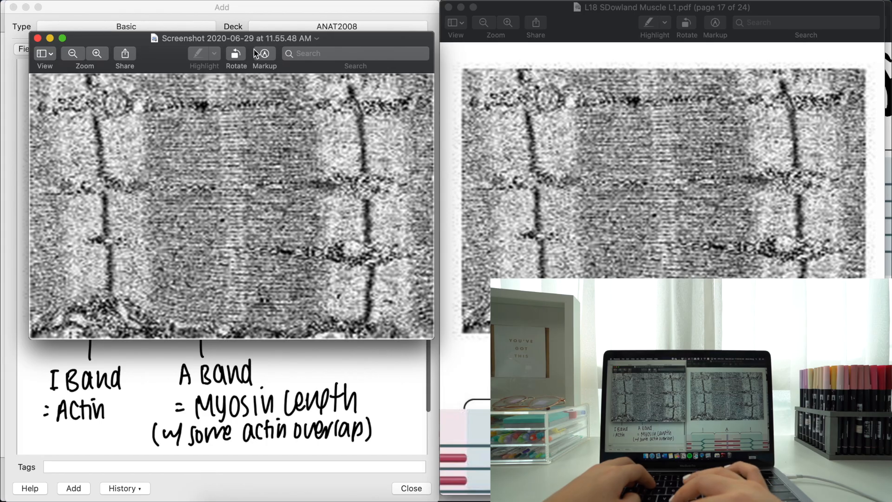
Enable Markup on the micrograph and add a 'Z-line' text label
{"action": "left_click", "coordinate": [264, 53]}
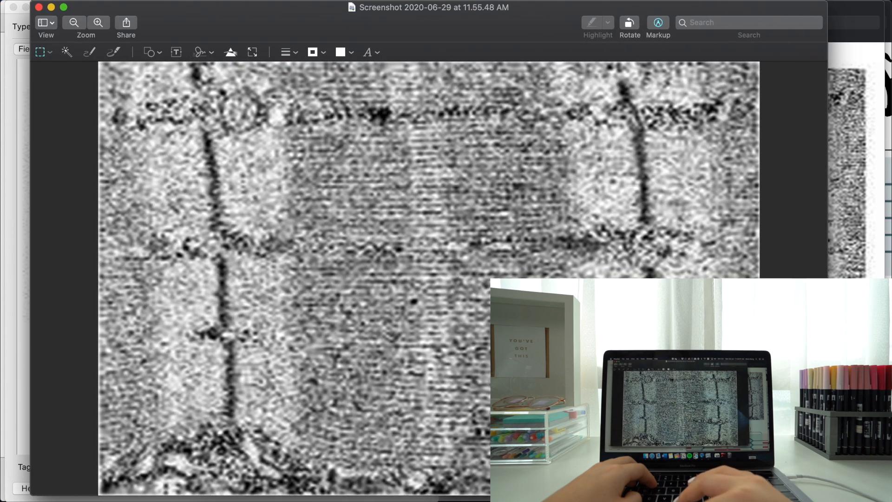
{"action": "left_click", "coordinate": [175, 52]}
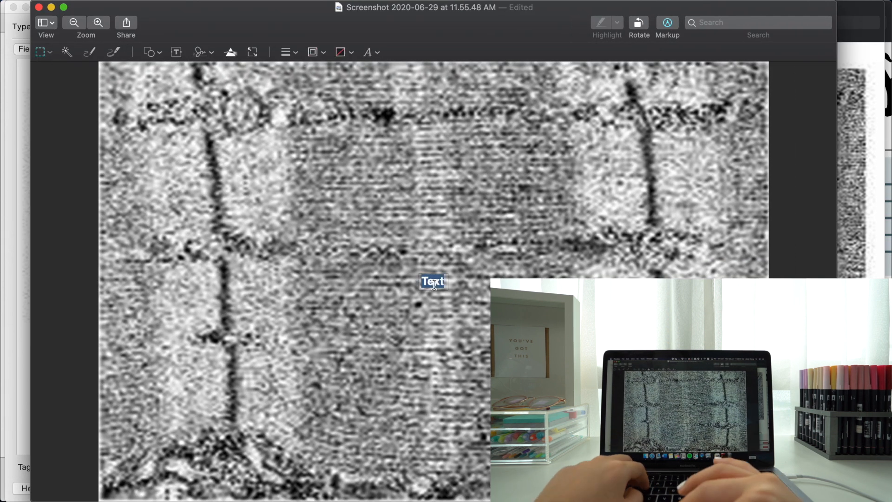
{"action": "type", "text": "Z-line"}
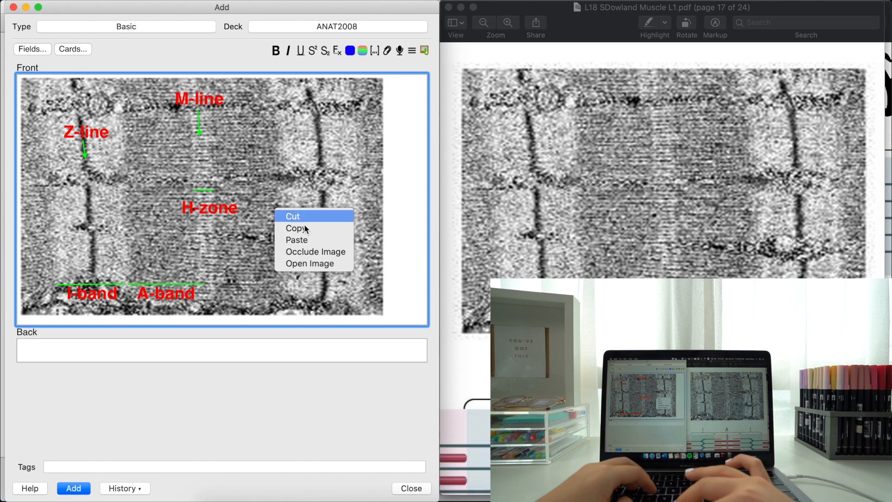
Open the sarcomere micrograph for occlusion and mask its M-line and I-band labels
{"action": "left_click", "coordinate": [316, 252]}
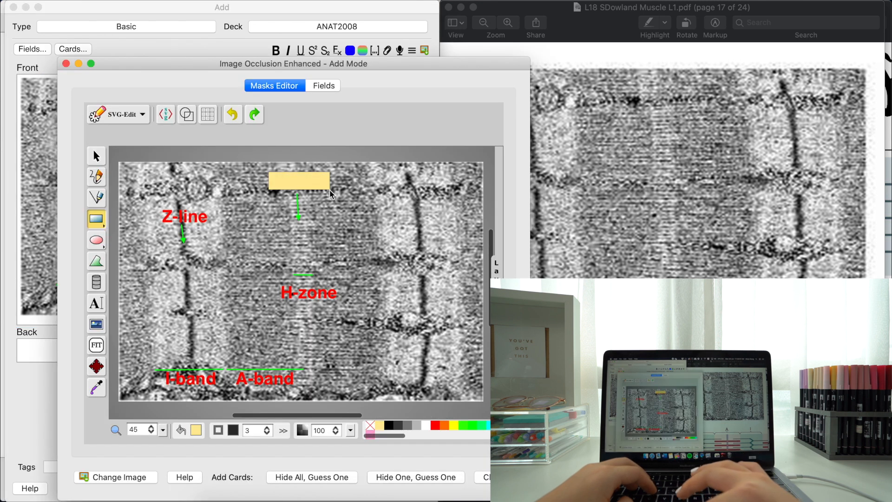
{"action": "left_click_drag", "start_coordinate": [276, 285], "coordinate": [347, 305]}
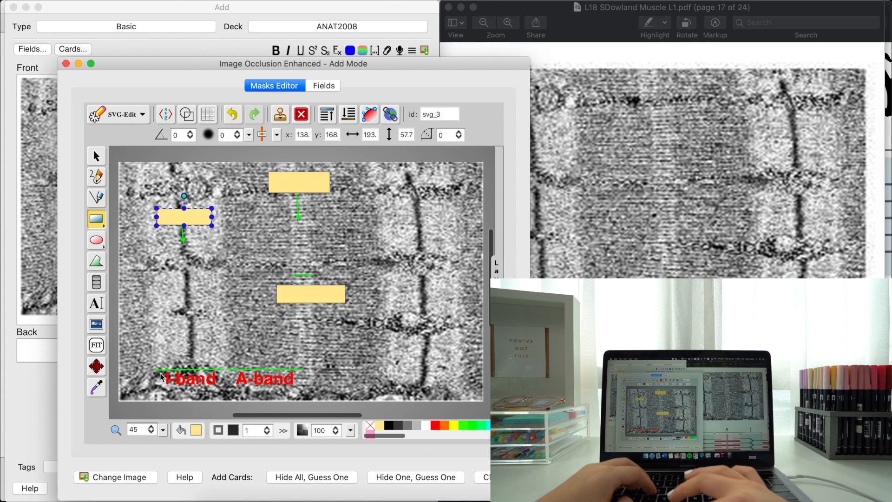
{"action": "left_click_drag", "start_coordinate": [159, 378], "coordinate": [305, 387]}
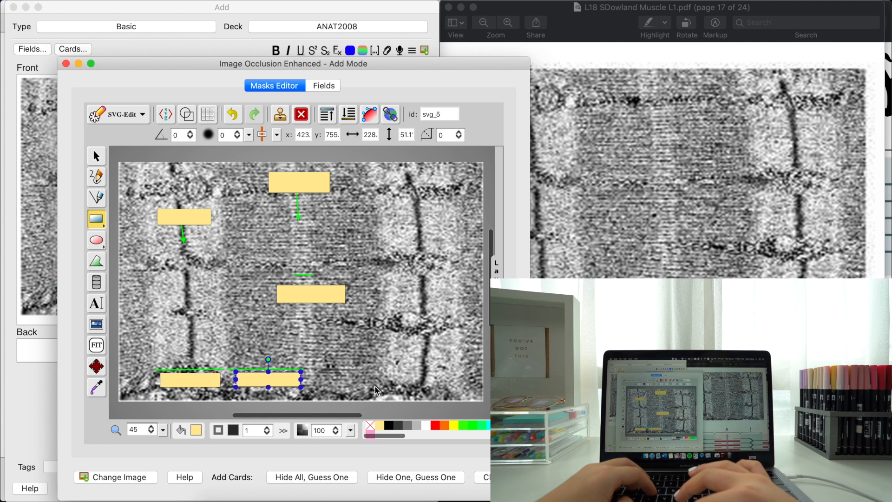